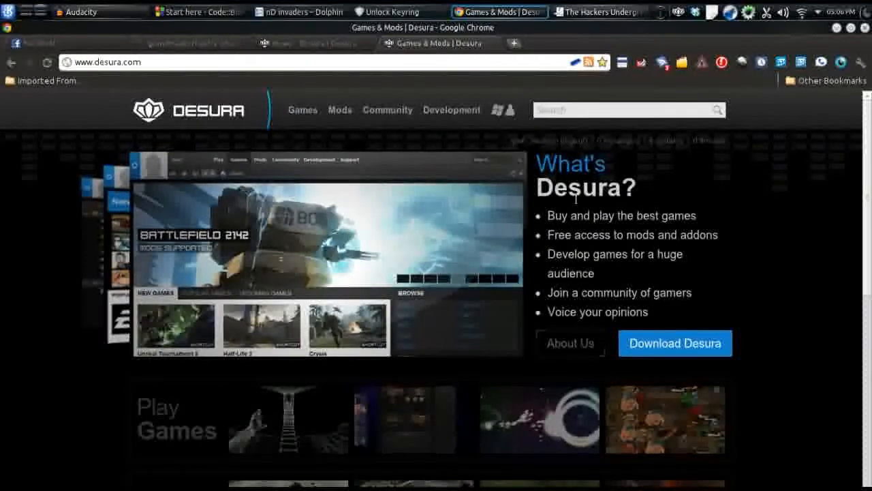
Reveal the Download Desura button on desura.com and bring up its download options popup.
{"action": "scroll", "scroll_direction": "down", "scroll_amount": 3}
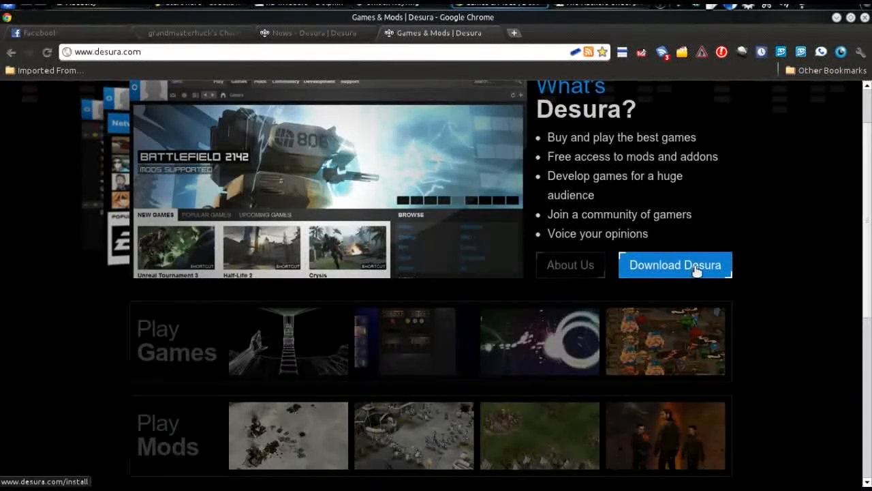
{"action": "left_click", "coordinate": [674, 264]}
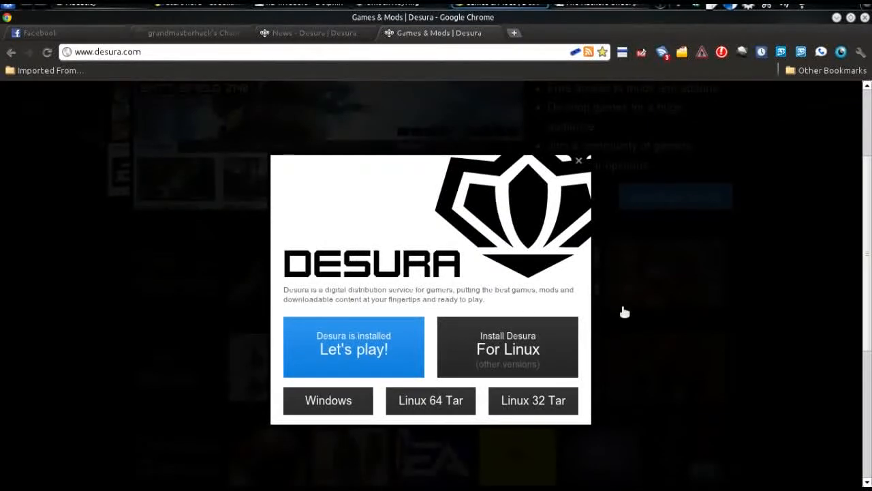
Download the Linux 32-bit Desura tarball, saving it into the Downloads folder.
{"action": "left_click", "coordinate": [533, 365]}
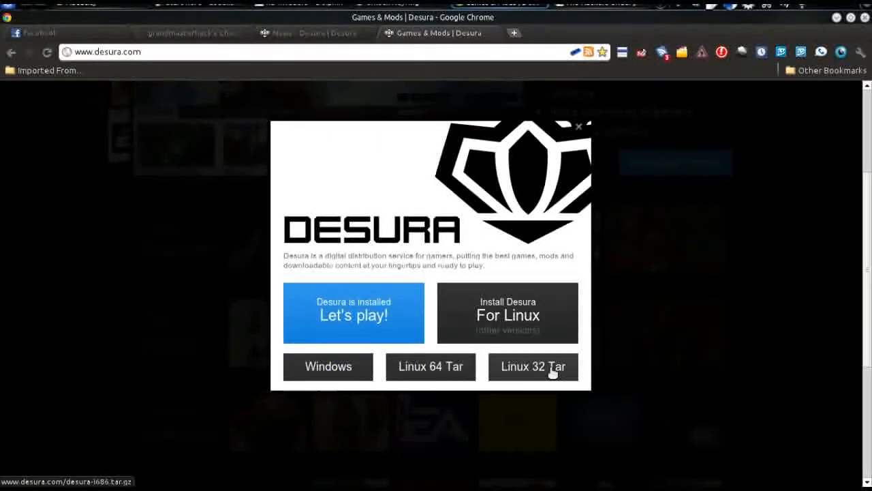
{"action": "left_click", "coordinate": [578, 127]}
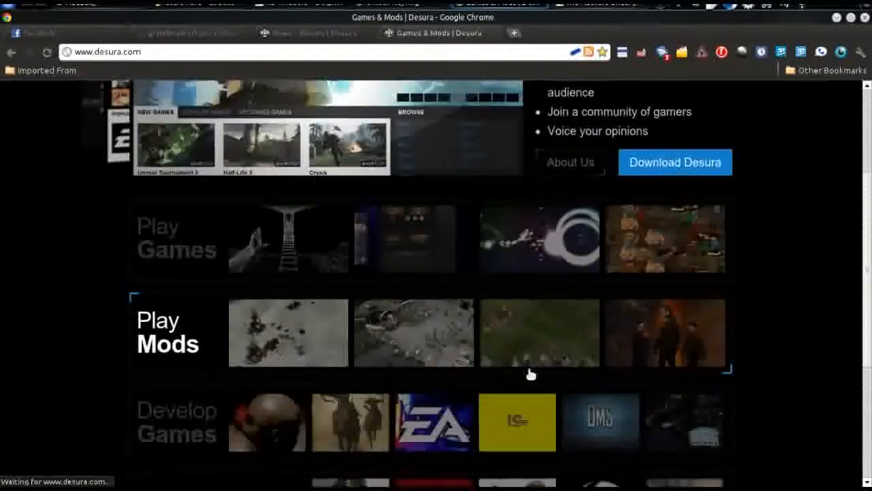
{"action": "left_click", "coordinate": [675, 163]}
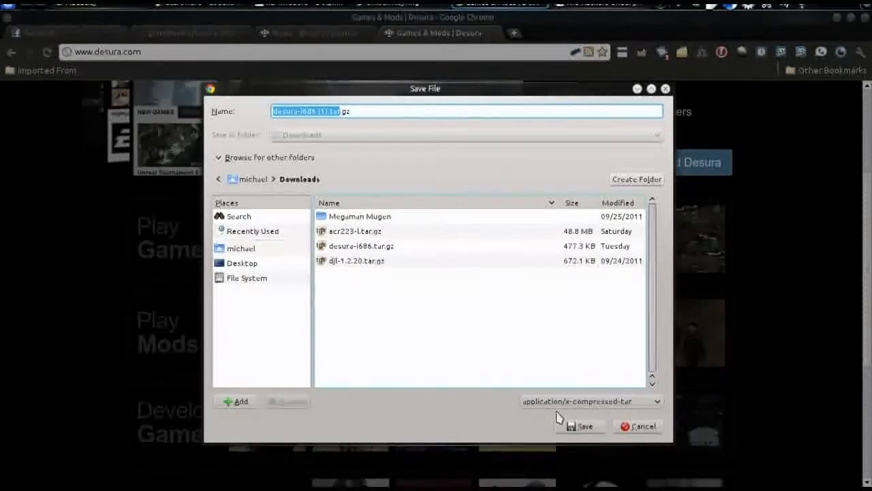
{"action": "left_click", "coordinate": [580, 425]}
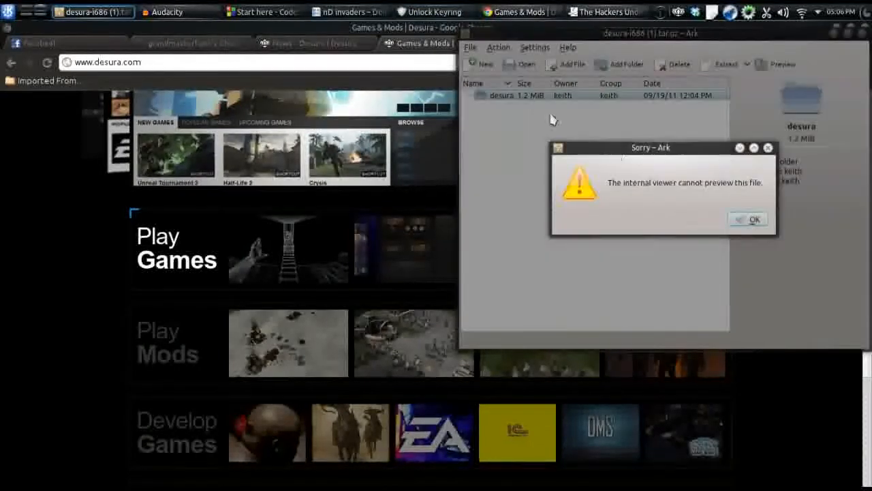
Dismiss Ark's cannot-preview warnings for the desura folder and bring up the KDE application launcher.
{"action": "left_click", "coordinate": [755, 218]}
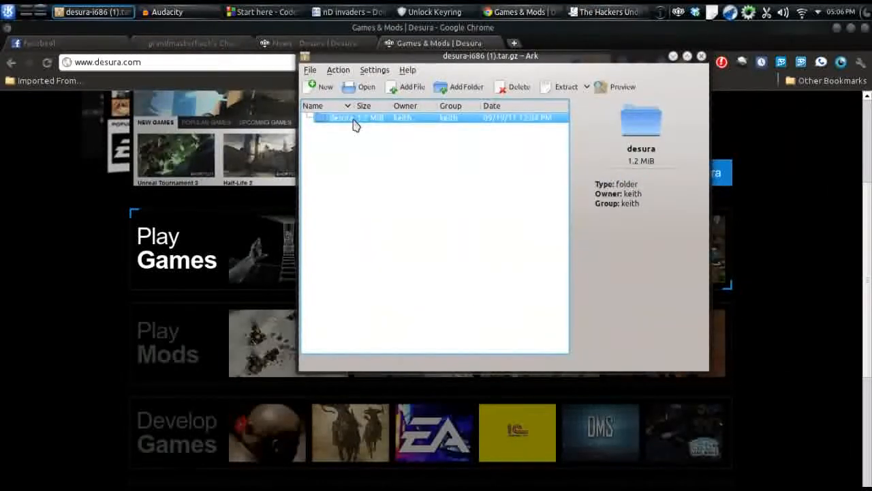
{"action": "left_click", "coordinate": [613, 87]}
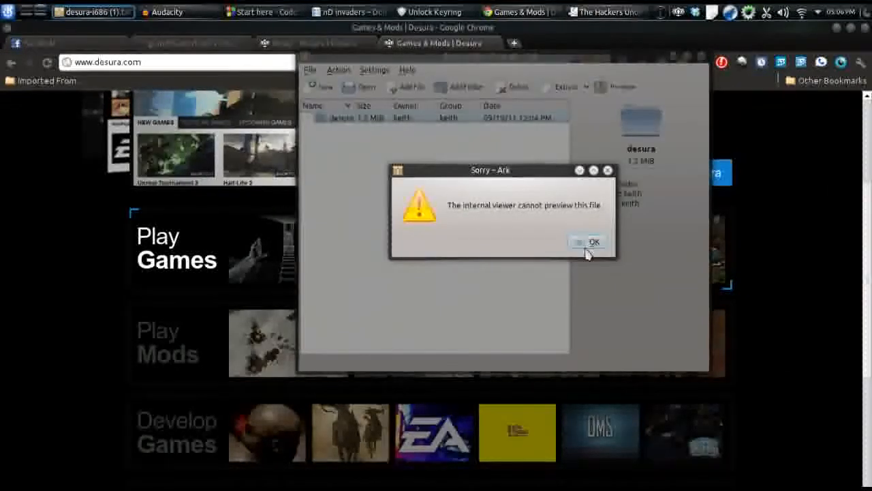
{"action": "left_click", "coordinate": [594, 243]}
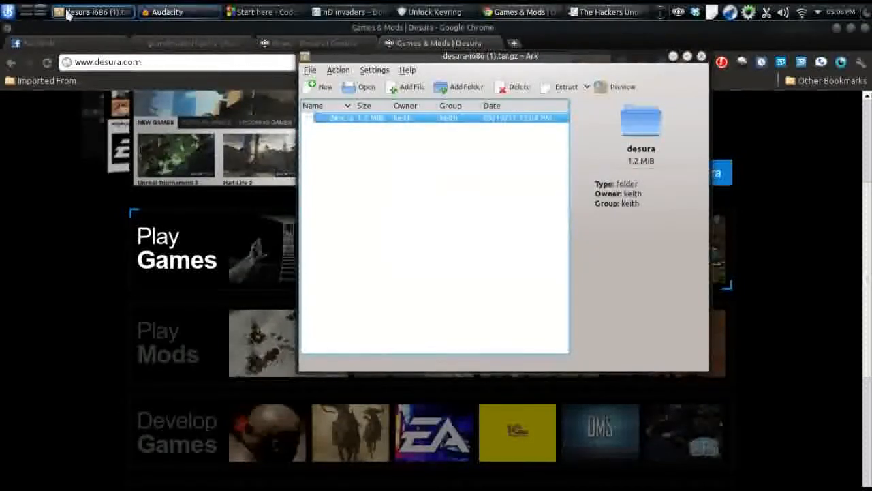
{"action": "left_click", "coordinate": [8, 11]}
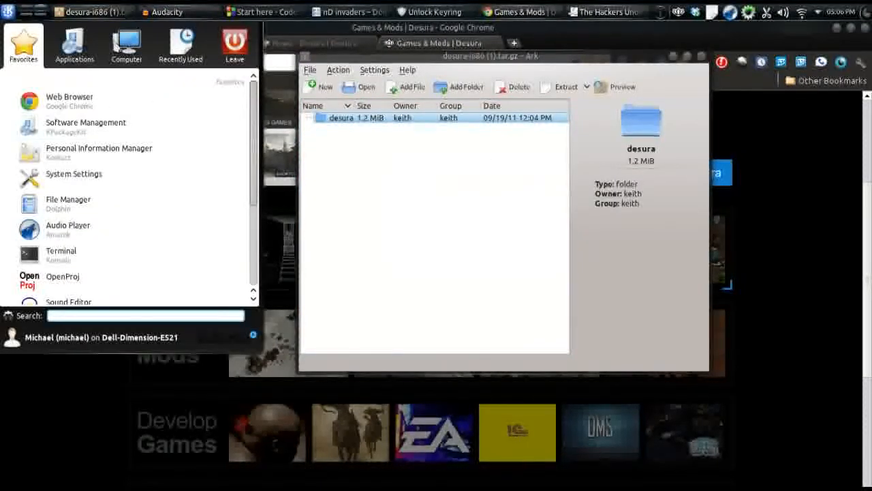
Launch Dolphin from the launcher Favorites and show the Downloads folder.
{"action": "left_click", "coordinate": [125, 45]}
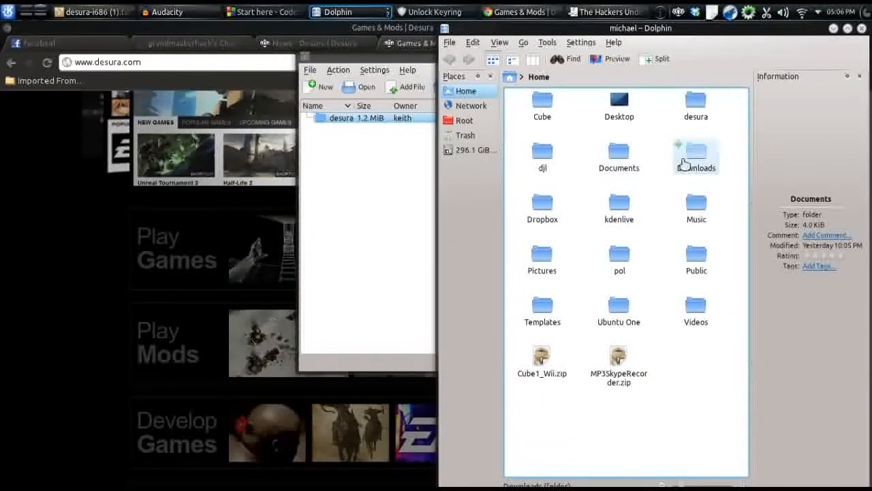
{"action": "double_click", "coordinate": [695, 151]}
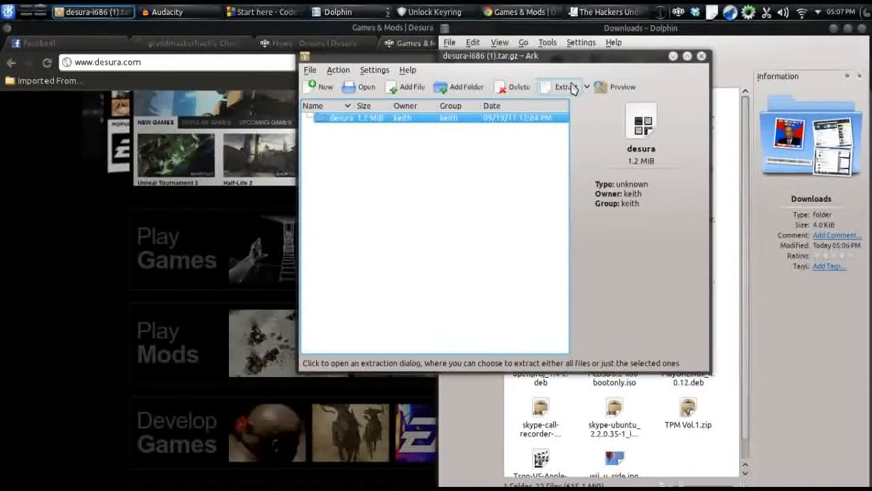
Extract the archived desura folder into /home/michael/Downloads.
{"action": "left_click", "coordinate": [561, 88]}
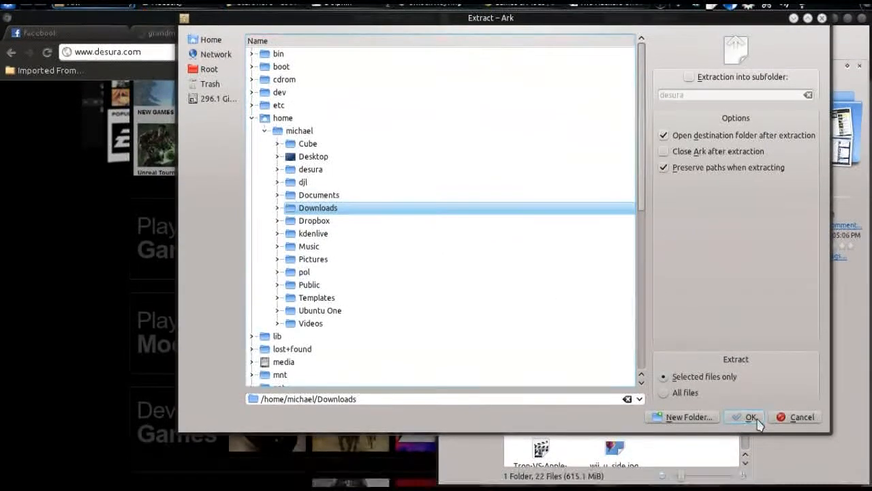
{"action": "left_click", "coordinate": [744, 417]}
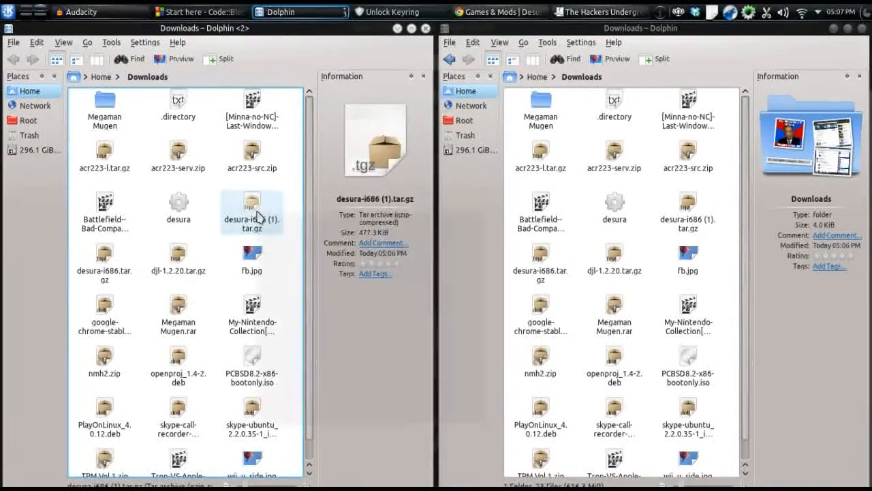
Extract desura-i686 (1).tar.gz here into an autodetected subfolder via its context menu.
{"action": "right_click", "coordinate": [251, 207]}
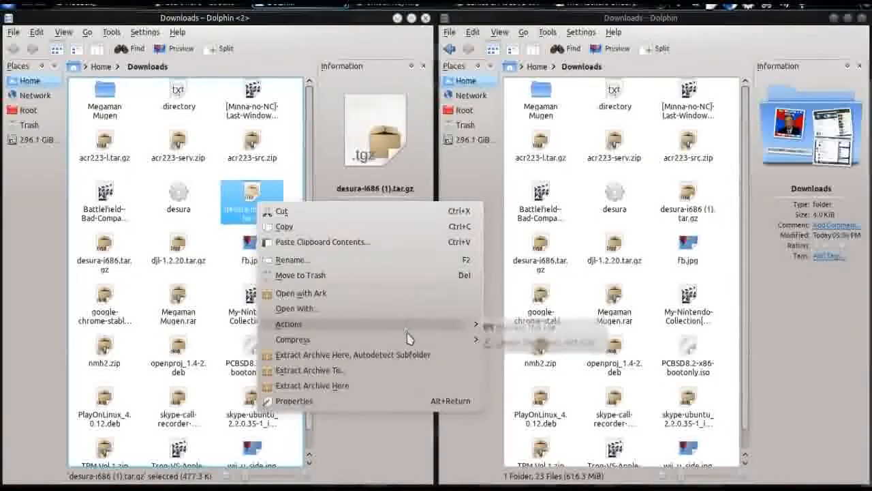
{"action": "mouse_move", "coordinate": [425, 357]}
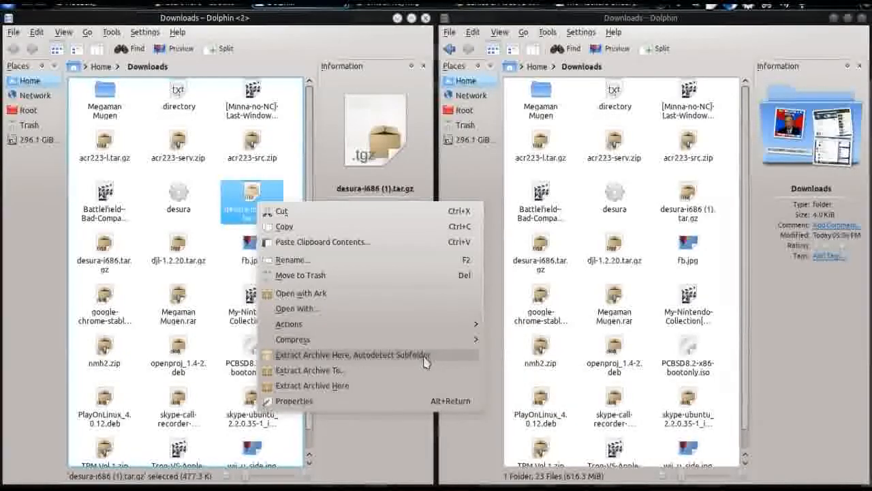
{"action": "left_click", "coordinate": [347, 354]}
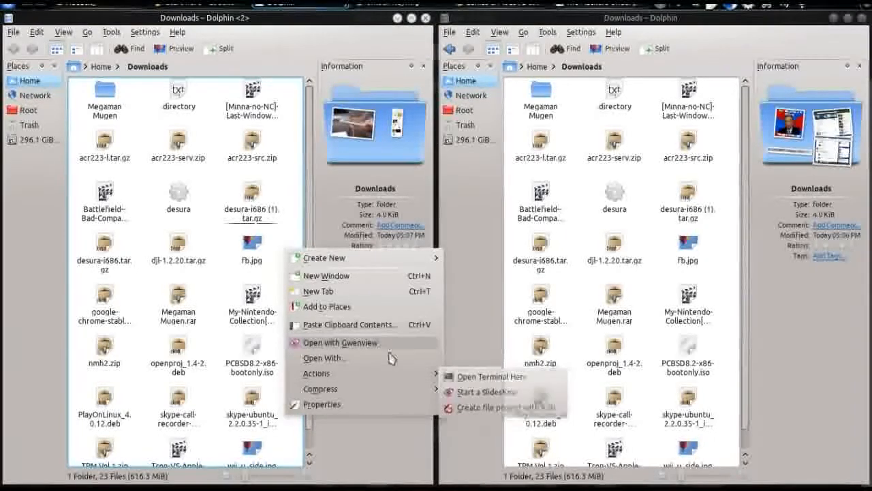
Run ./desura from a Konsole terminal in Downloads to start the Desura client.
{"action": "left_click", "coordinate": [392, 354]}
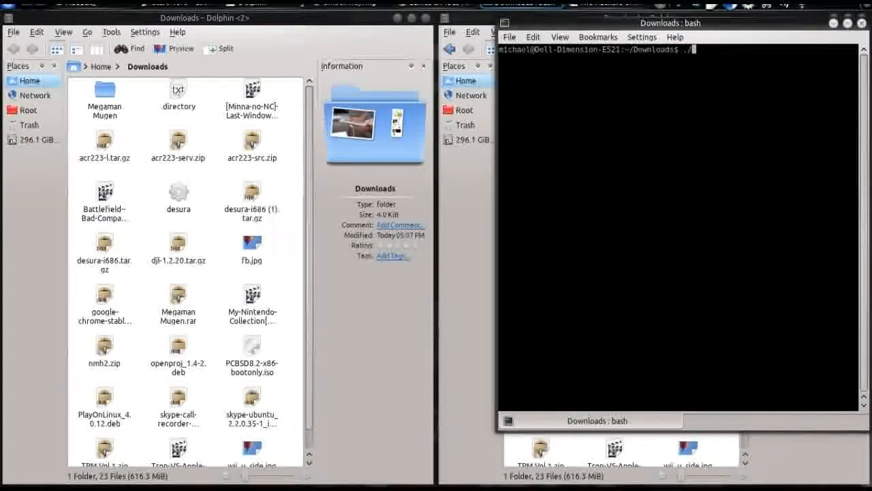
{"action": "type", "text": "./desura"}
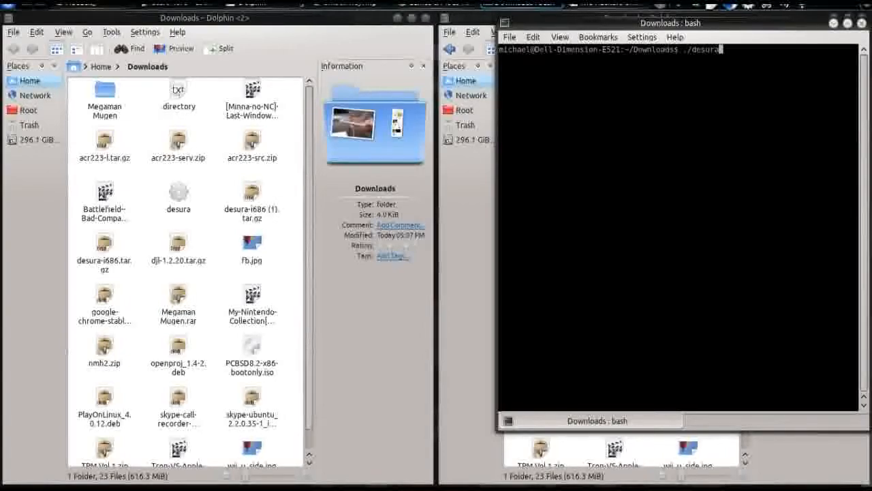
{"action": "key", "text": "Return"}
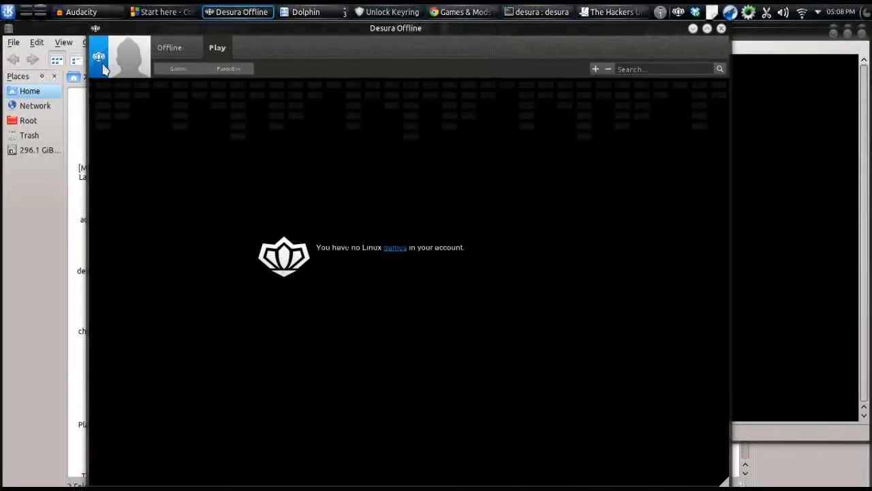
Browse the Desura logo menu, dismiss it, and close the offline client window.
{"action": "left_click", "coordinate": [120, 56]}
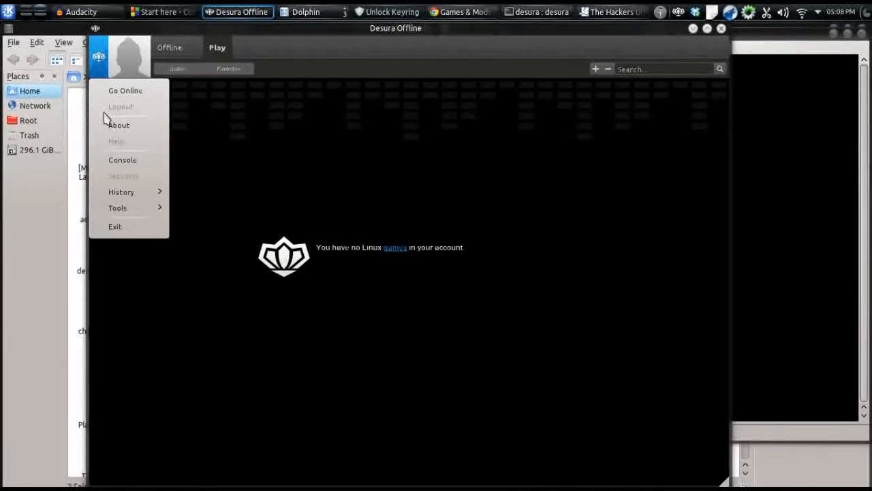
{"action": "mouse_move", "coordinate": [121, 190]}
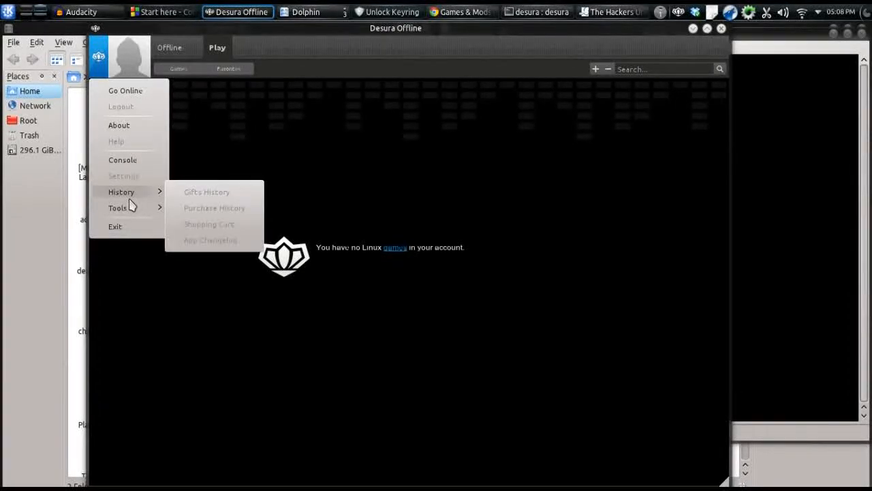
{"action": "mouse_move", "coordinate": [117, 207]}
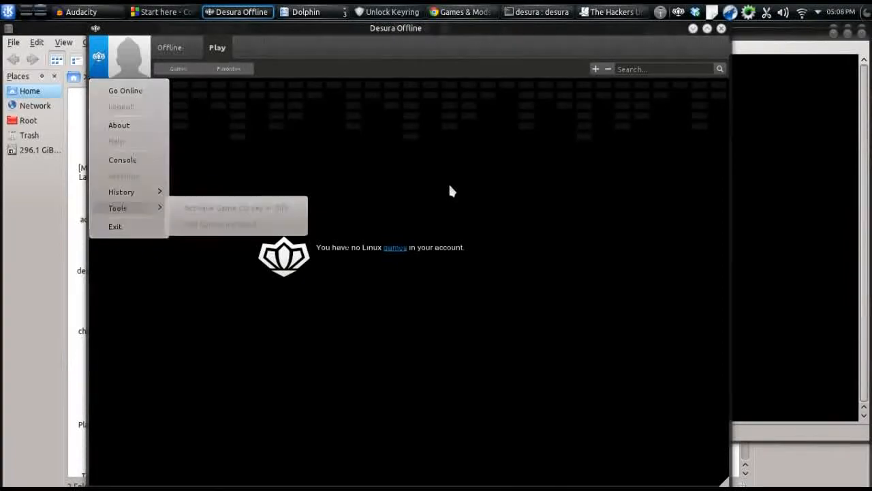
{"action": "right_click", "coordinate": [449, 191]}
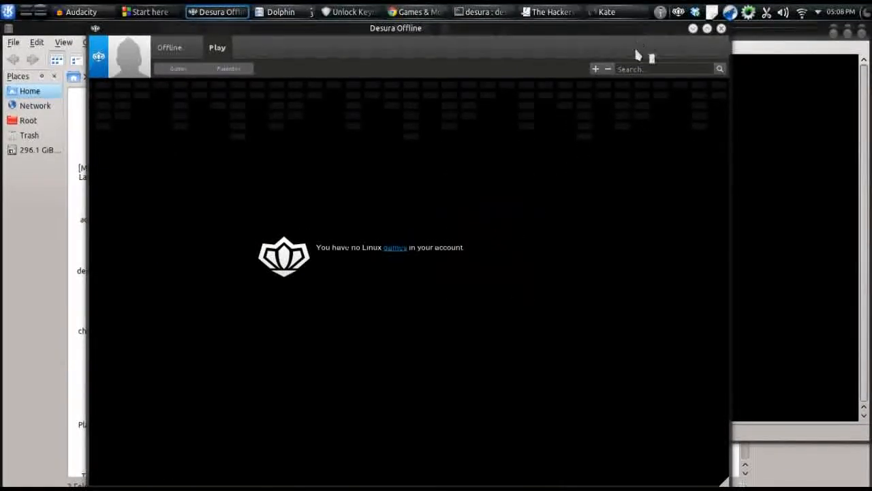
{"action": "left_click", "coordinate": [482, 11]}
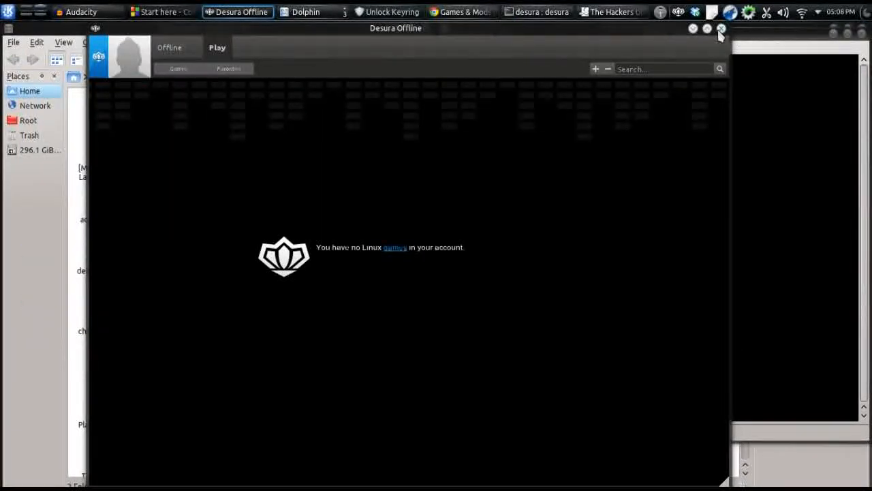
{"action": "left_click", "coordinate": [719, 27]}
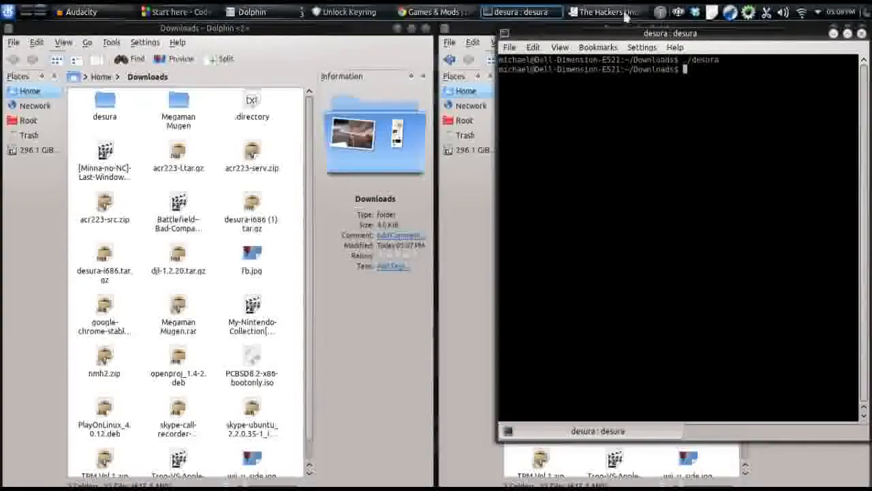